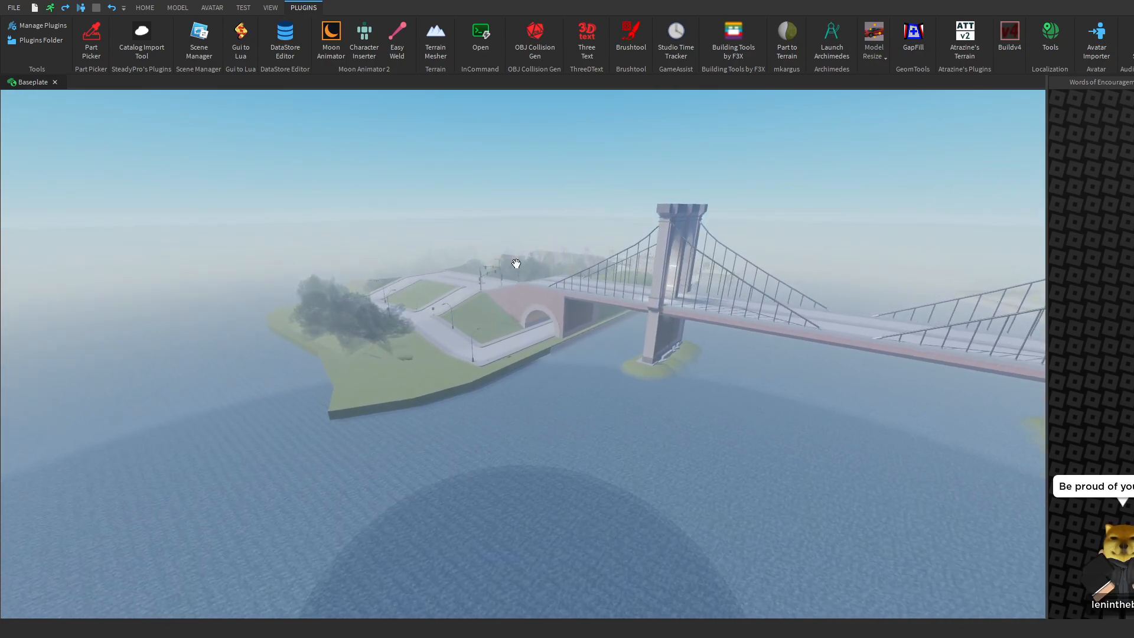
Step: Pick the grass ground part in Part Picker so its properties load for filtering
{"action": "left_click", "coordinate": [91, 40]}
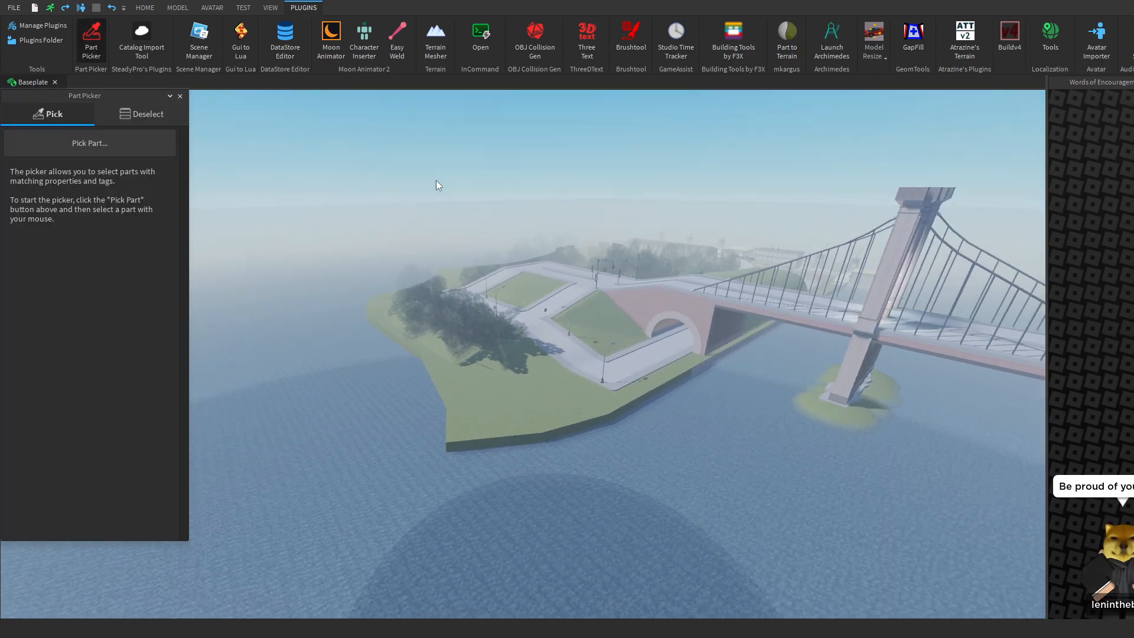
{"action": "left_click", "coordinate": [90, 143]}
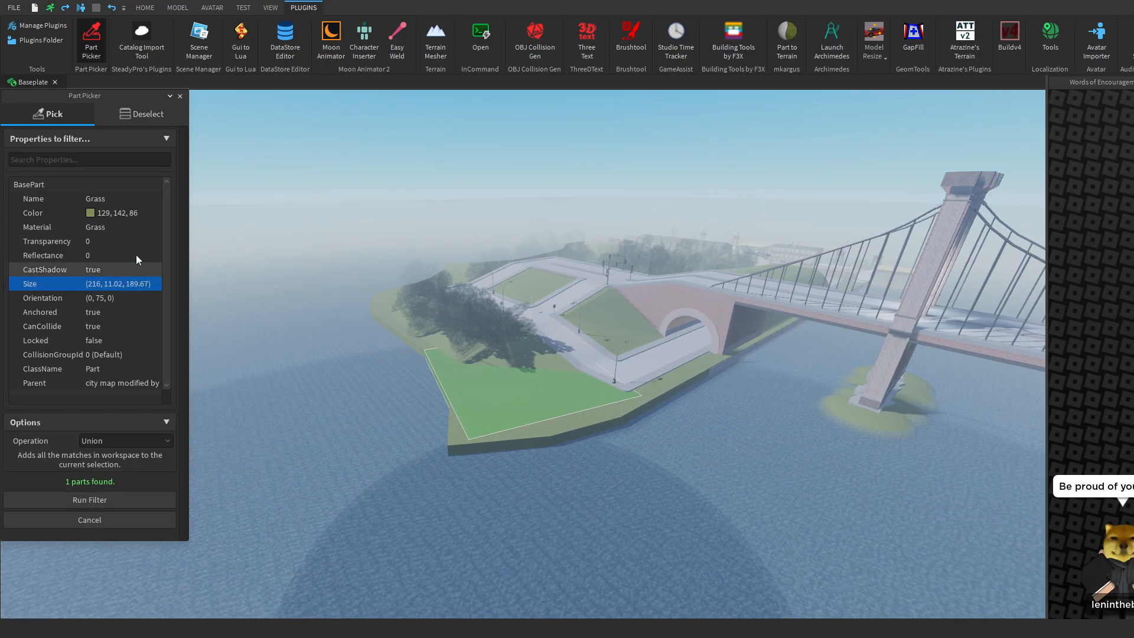
{"action": "left_click", "coordinate": [89, 499]}
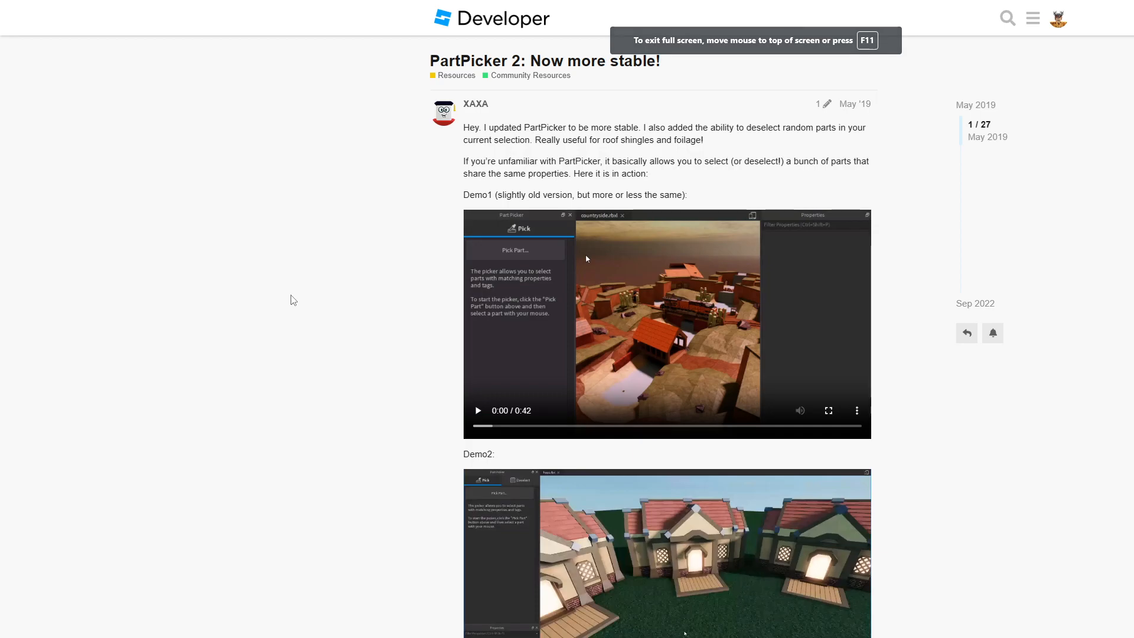
{"action": "mouse_move", "coordinate": [463, 107]}
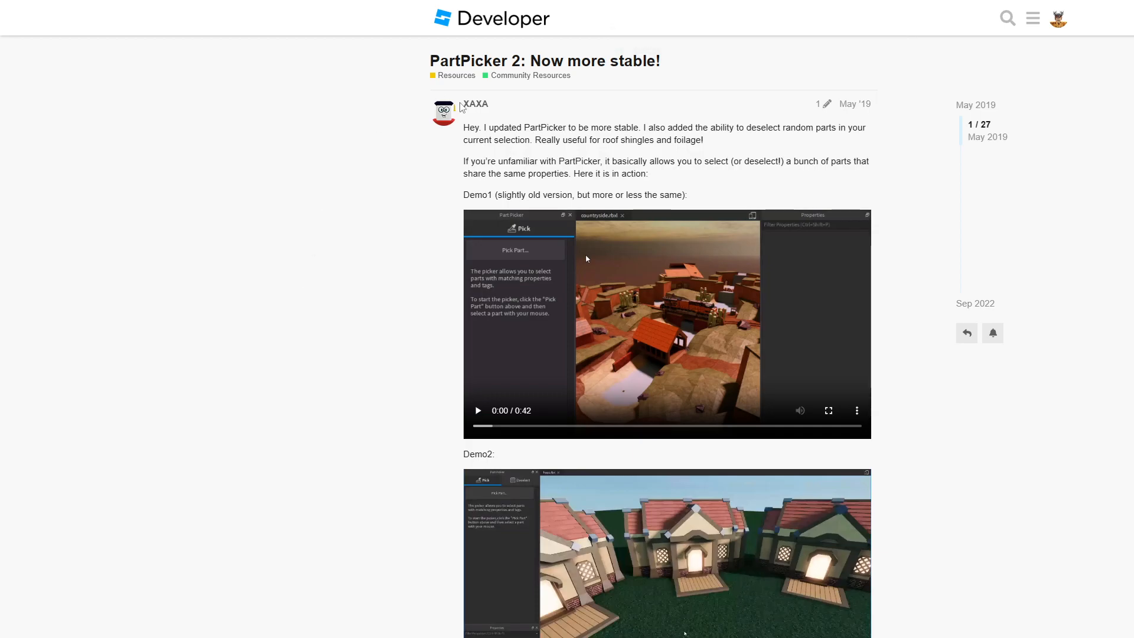
Step: Check the PartPicker 2 author's profile and read the demos down to the plugin link
{"action": "left_click", "coordinate": [475, 104]}
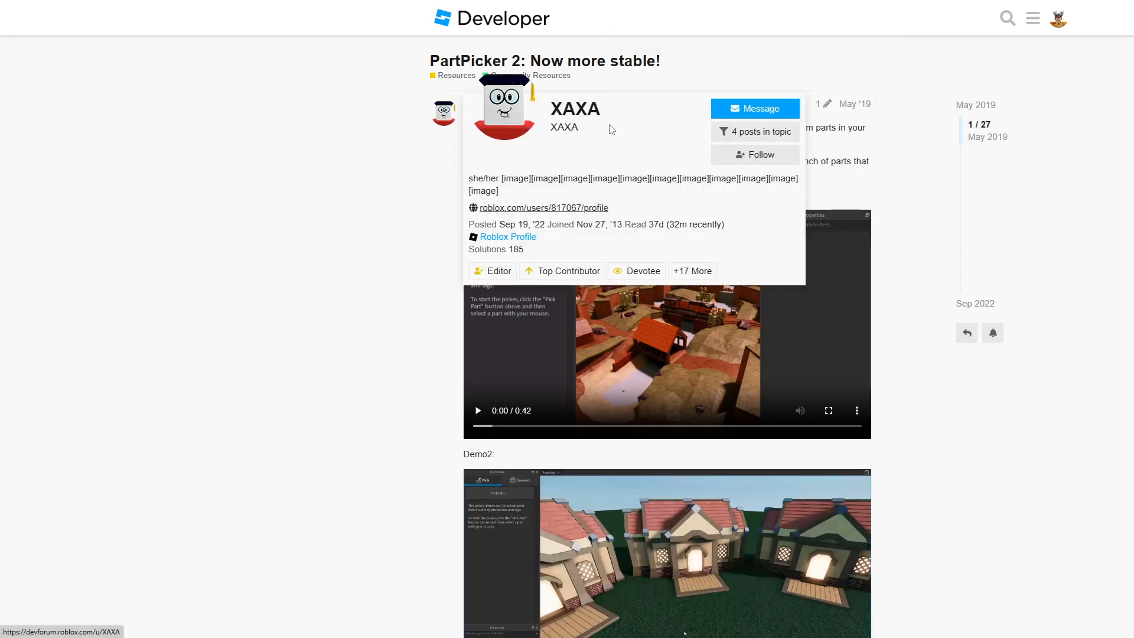
{"action": "scroll", "scroll_direction": "down", "scroll_amount": 3}
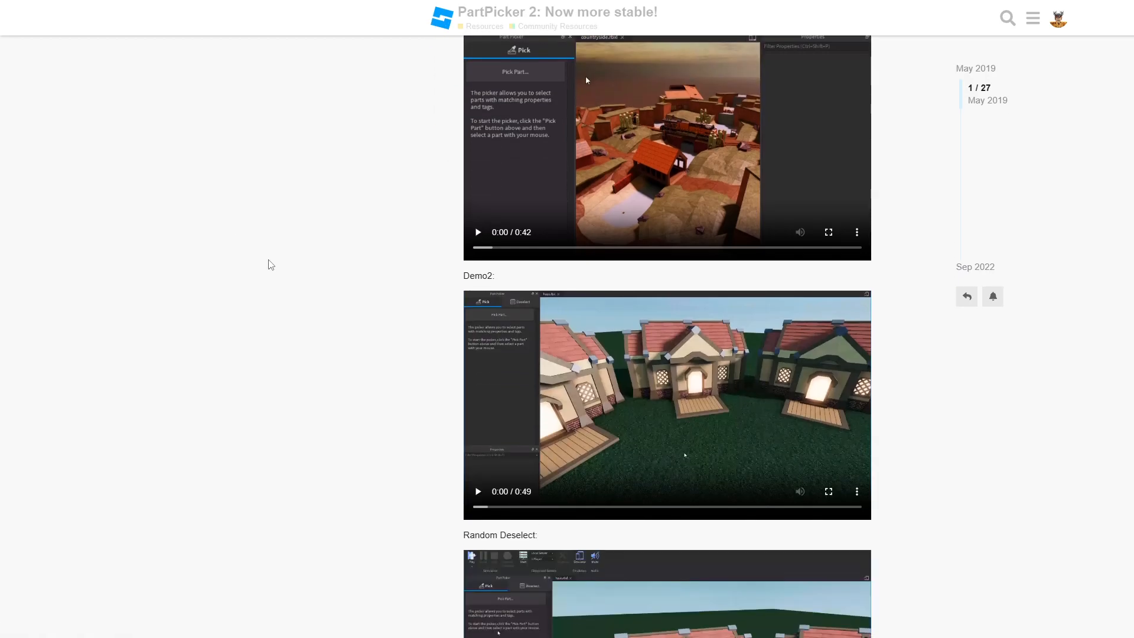
{"action": "scroll", "scroll_direction": "down", "scroll_amount": 3}
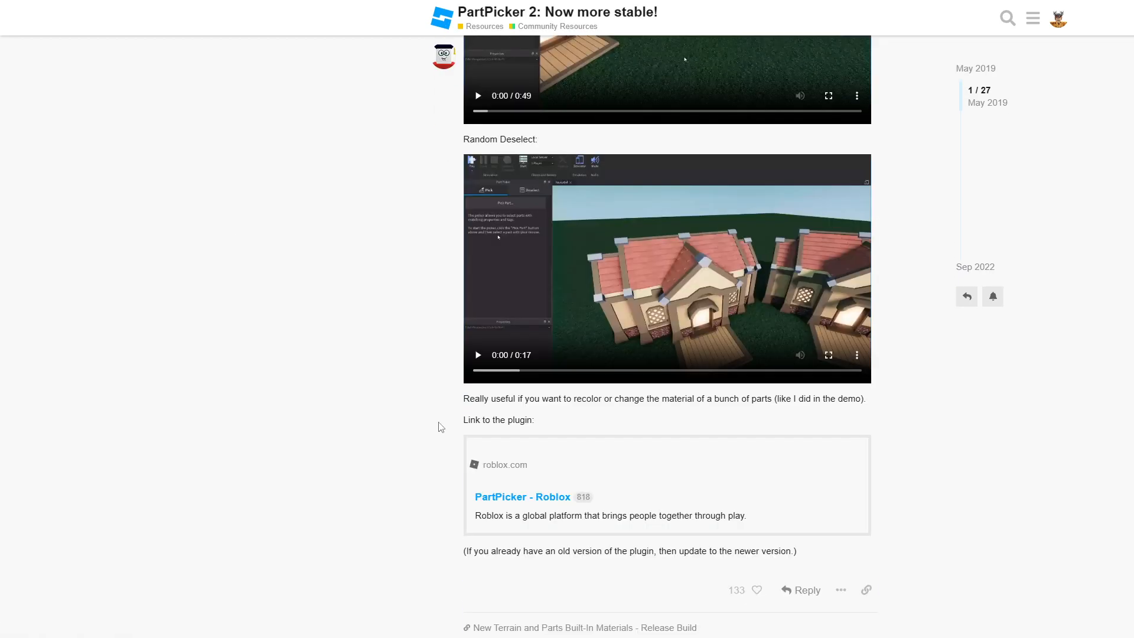
{"action": "scroll", "scroll_direction": "up", "scroll_amount": 3}
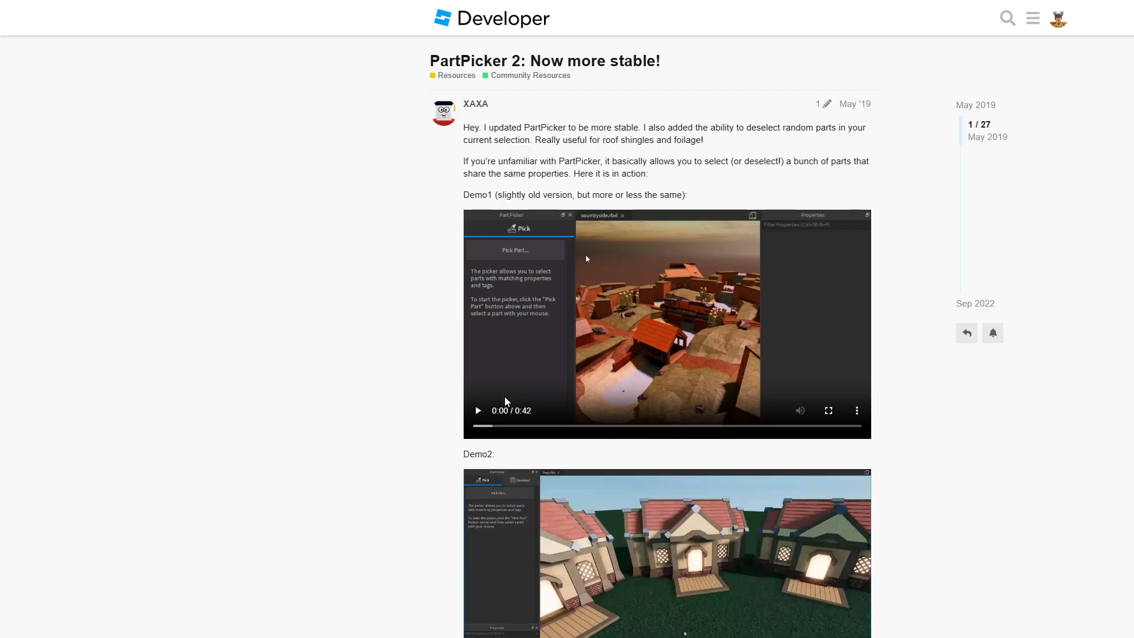
{"action": "scroll", "scroll_direction": "down", "scroll_amount": 3}
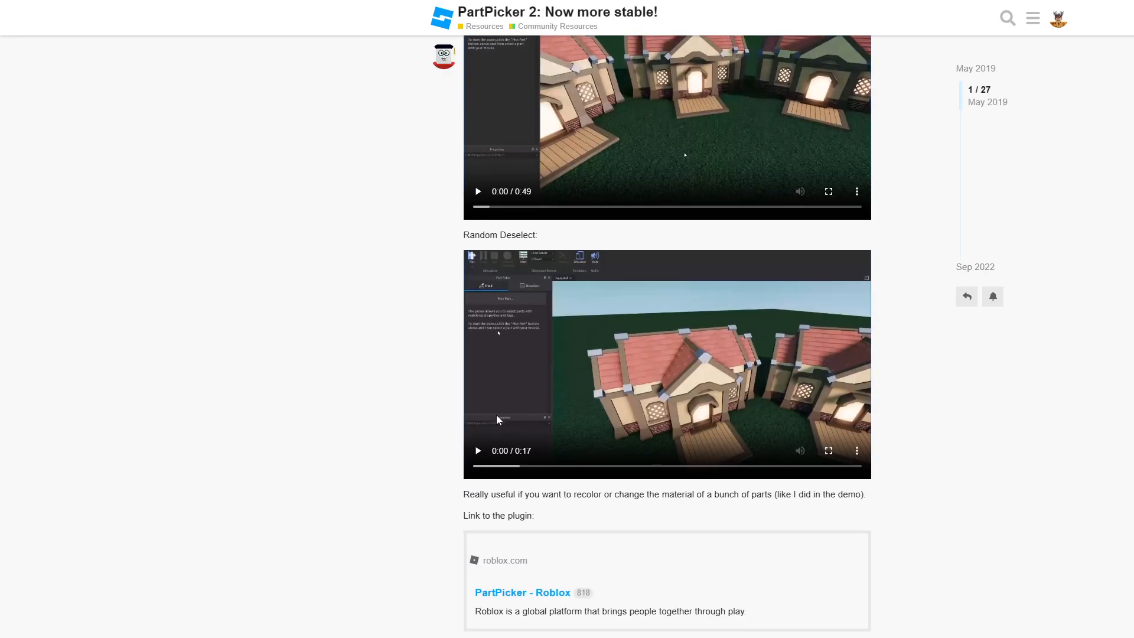
{"action": "mouse_move", "coordinate": [553, 589]}
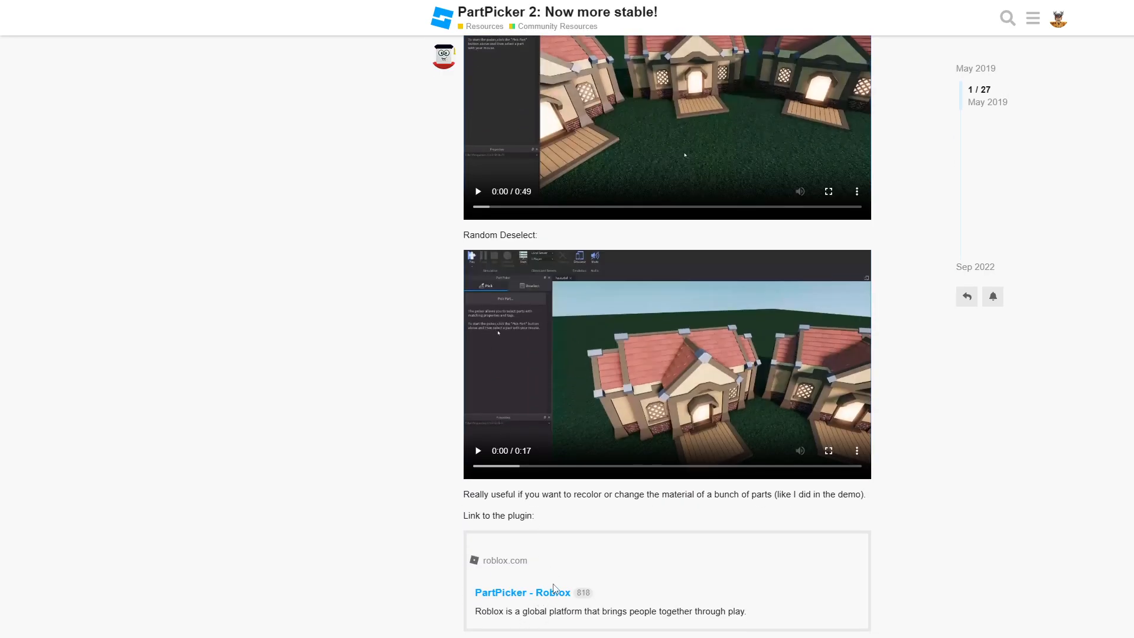
{"action": "mouse_move", "coordinate": [541, 592]}
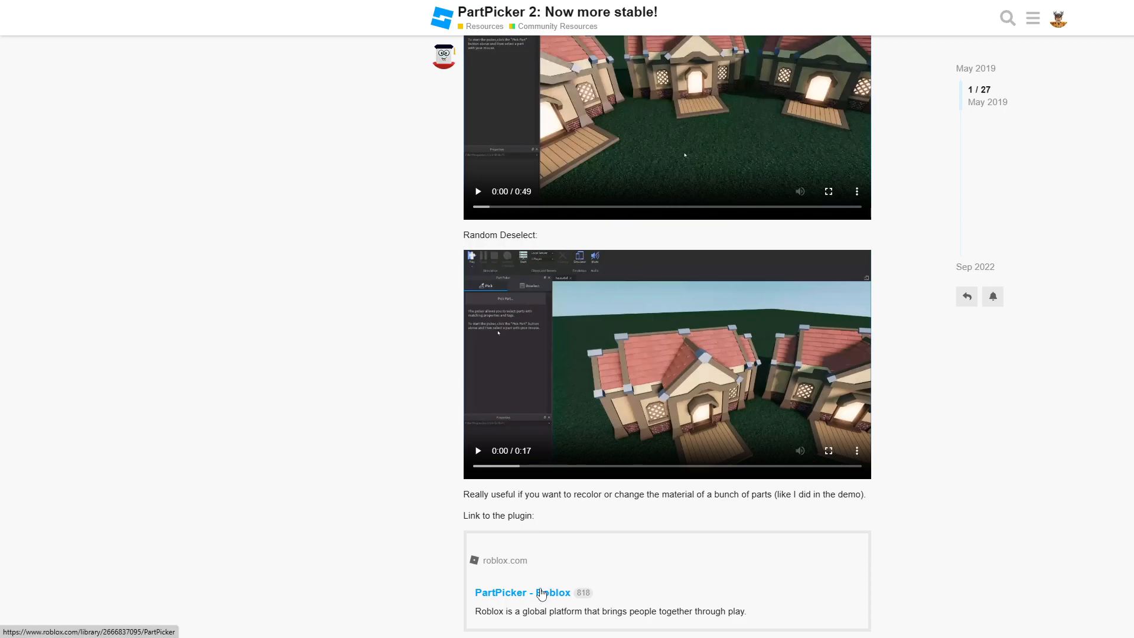
{"action": "mouse_move", "coordinate": [445, 552]}
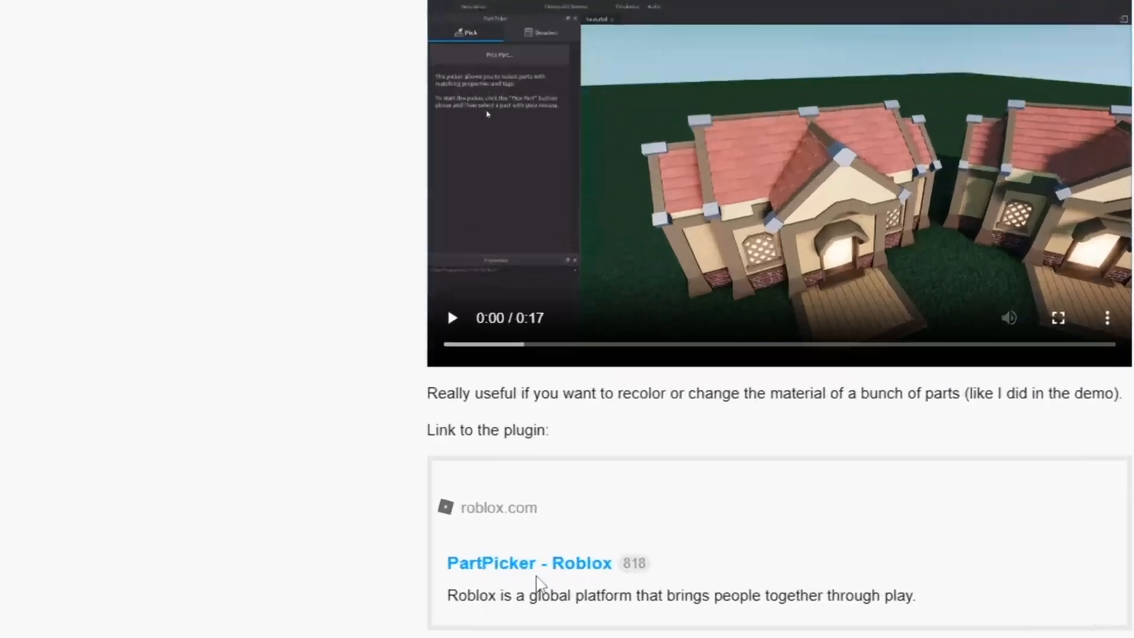
Step: Install PartPicker from its library page into Studio and confirm Installation Complete
{"action": "left_click", "coordinate": [529, 563]}
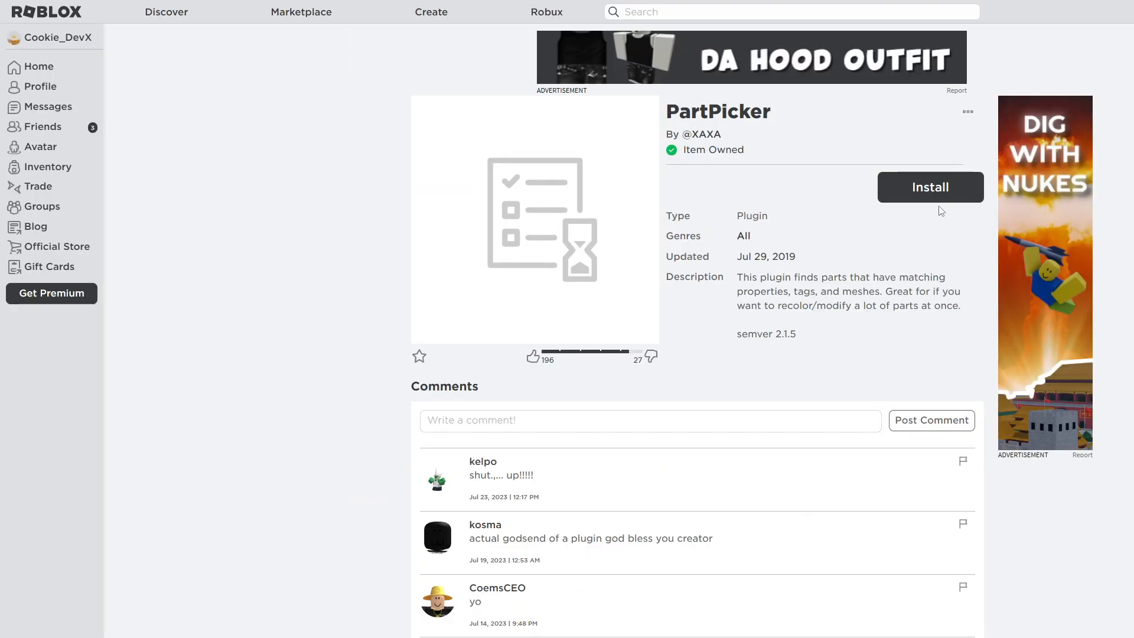
{"action": "left_click", "coordinate": [930, 187]}
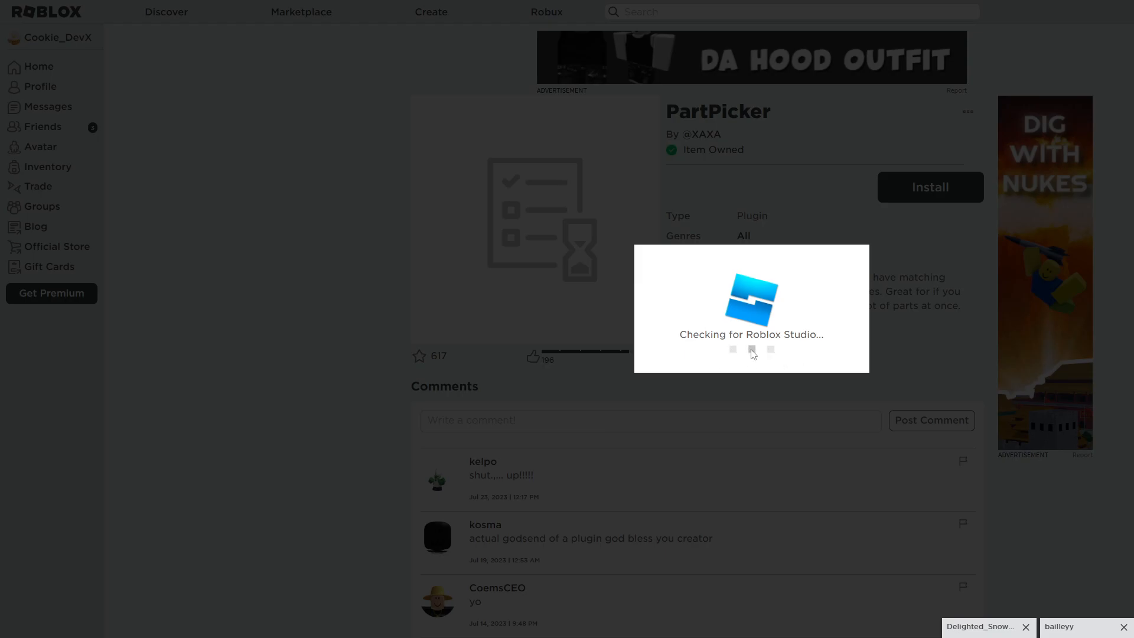
{"action": "left_click", "coordinate": [929, 187]}
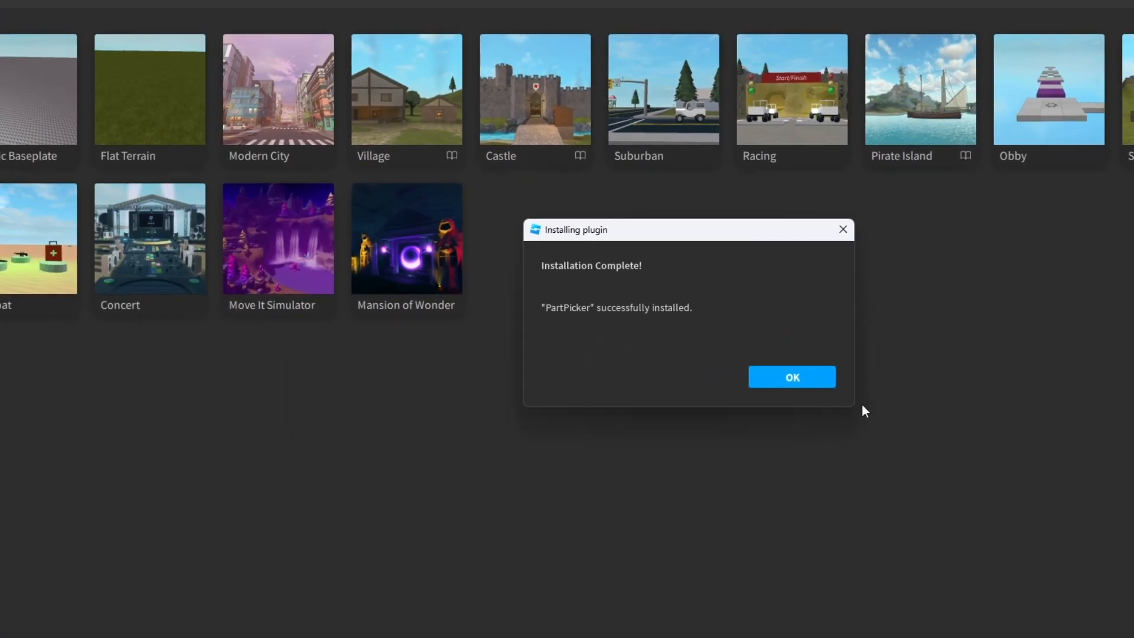
{"action": "left_click", "coordinate": [791, 377]}
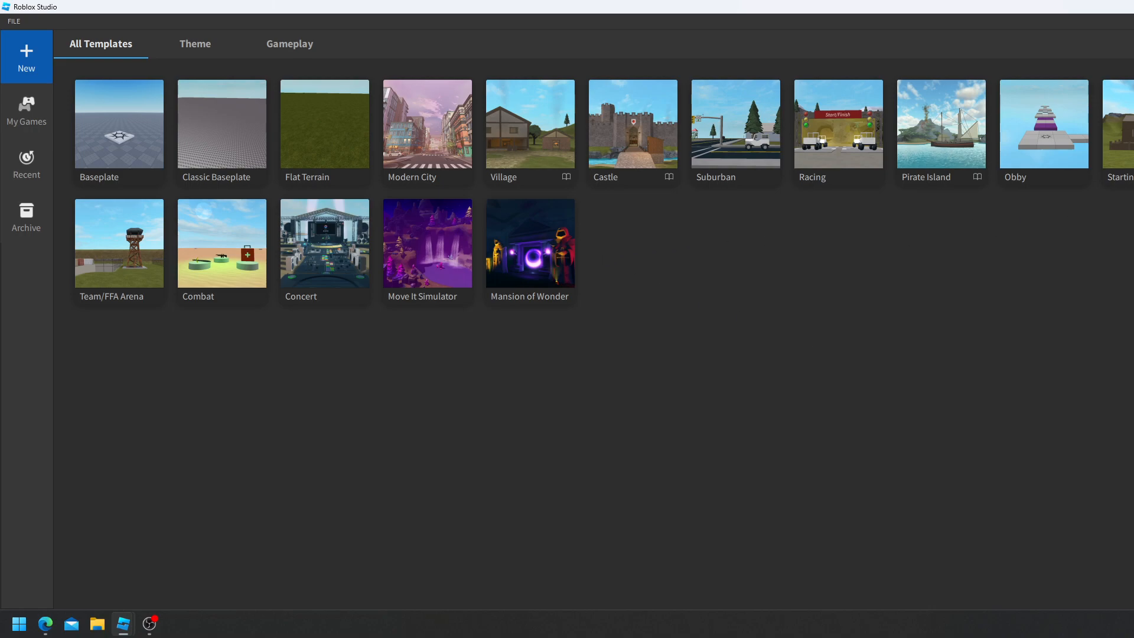
{"action": "mouse_move", "coordinate": [366, 120]}
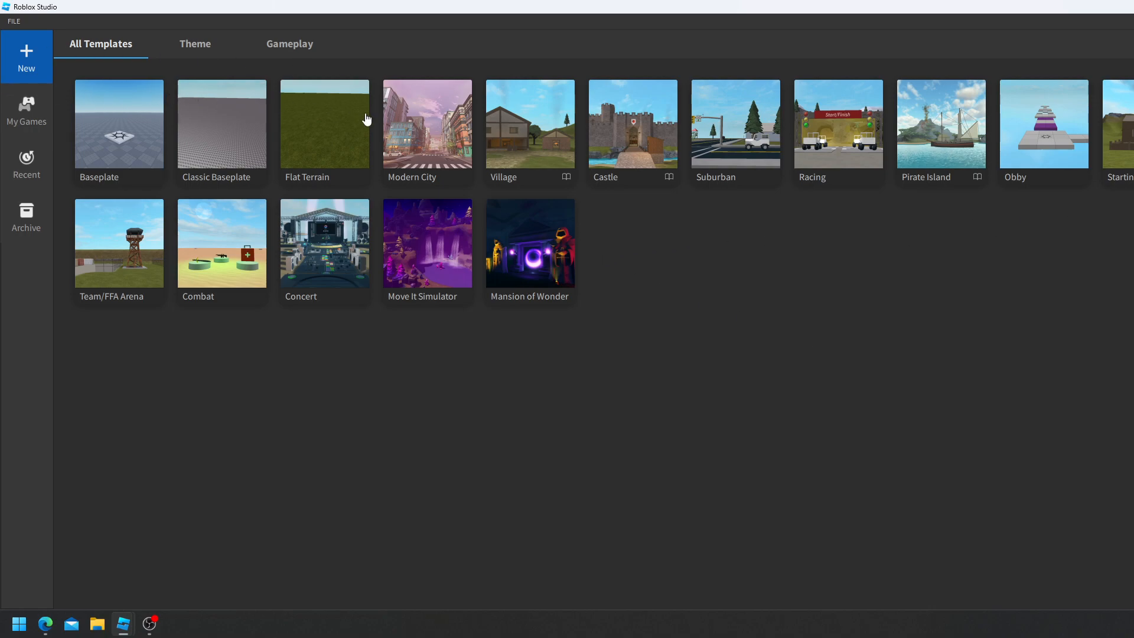
Step: Create a Baseplate place and search Toolbox Models for 'city'
{"action": "left_click", "coordinate": [118, 124]}
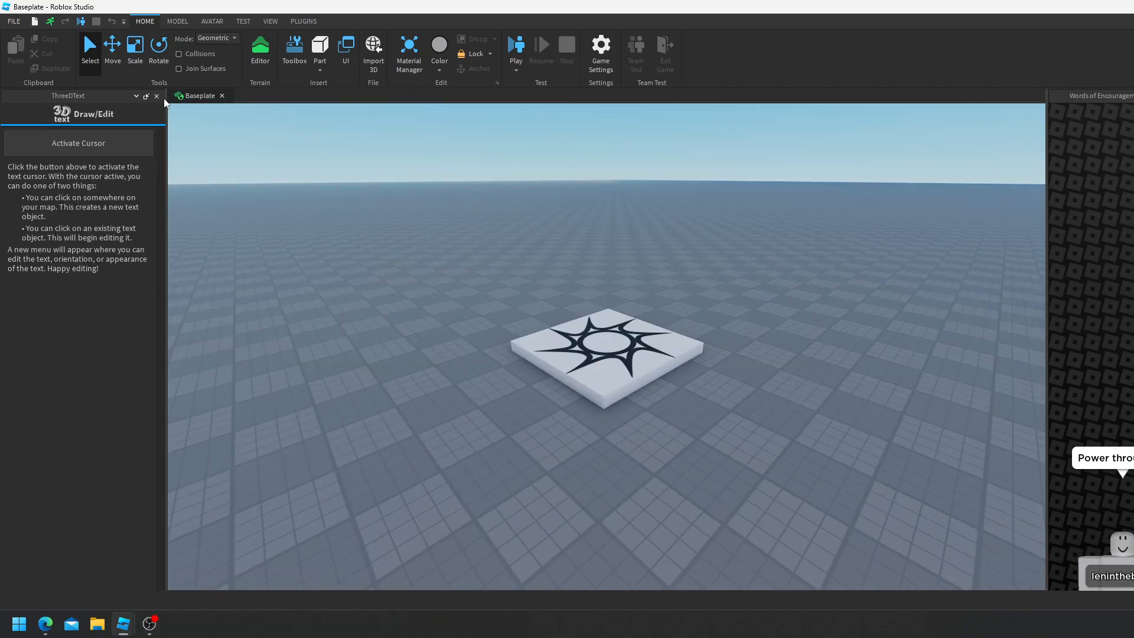
{"action": "left_click", "coordinate": [294, 52]}
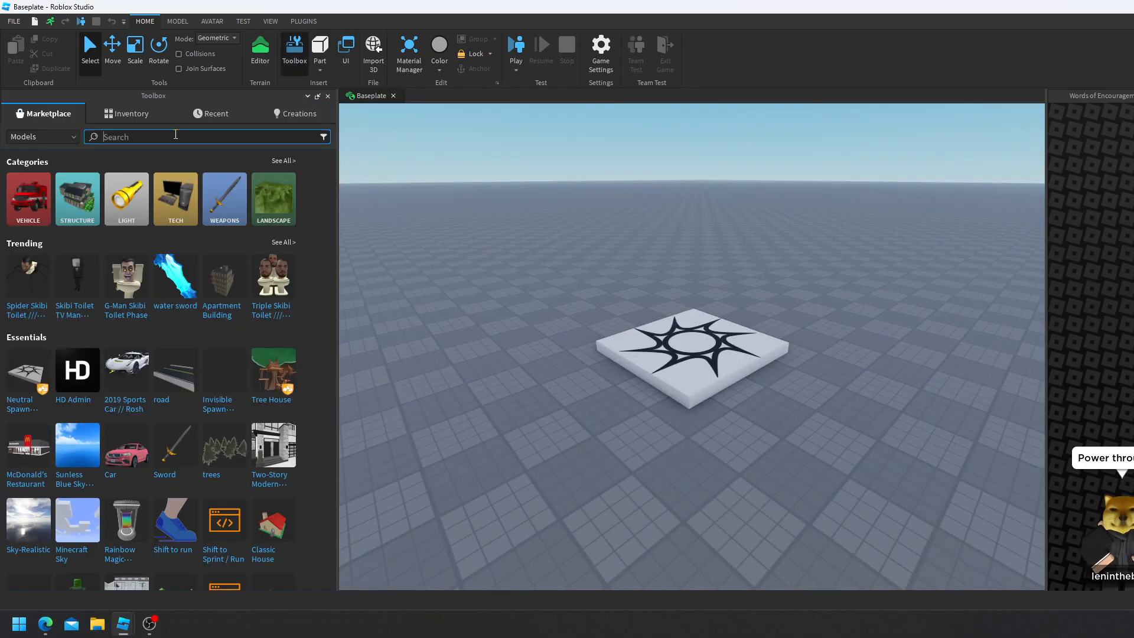
{"action": "type", "text": "city"}
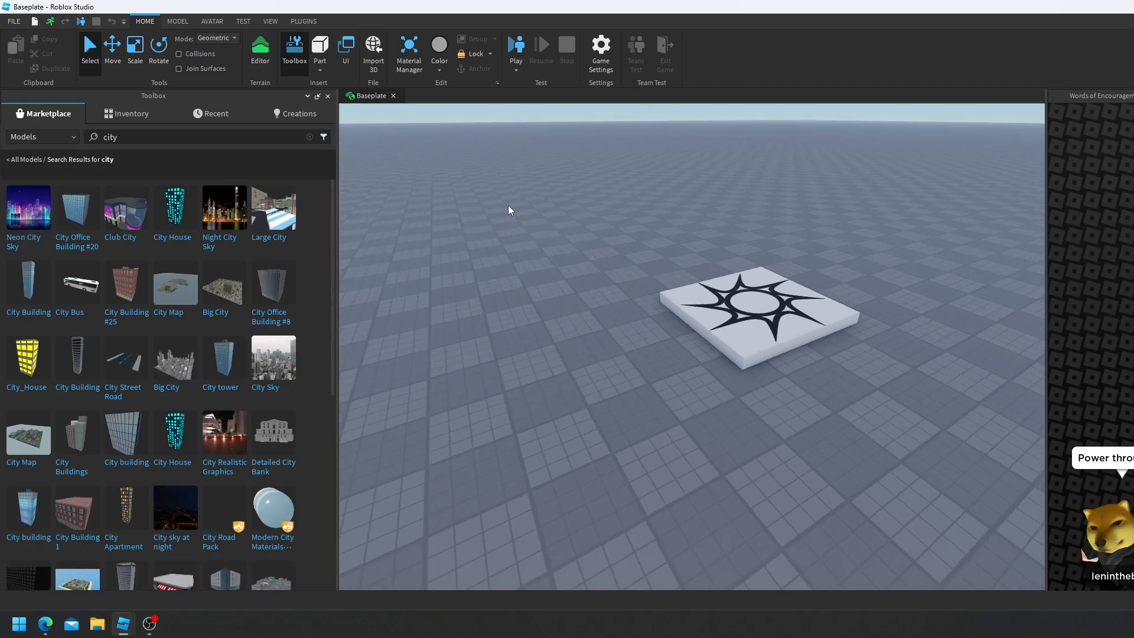
{"action": "mouse_move", "coordinate": [273, 286]}
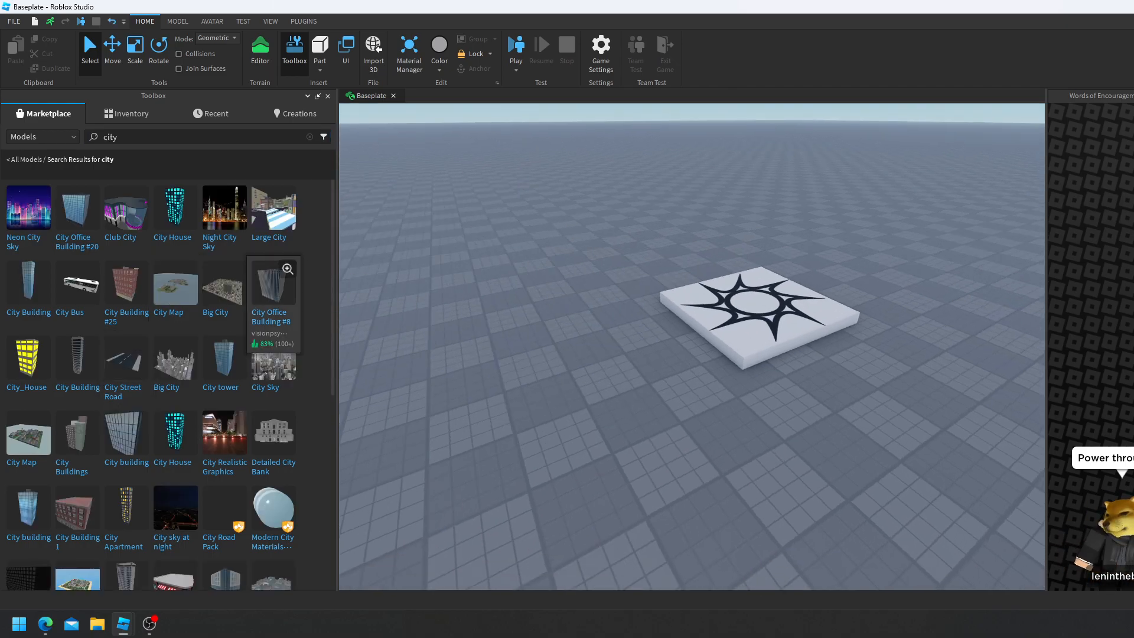
{"action": "mouse_move", "coordinate": [276, 212]}
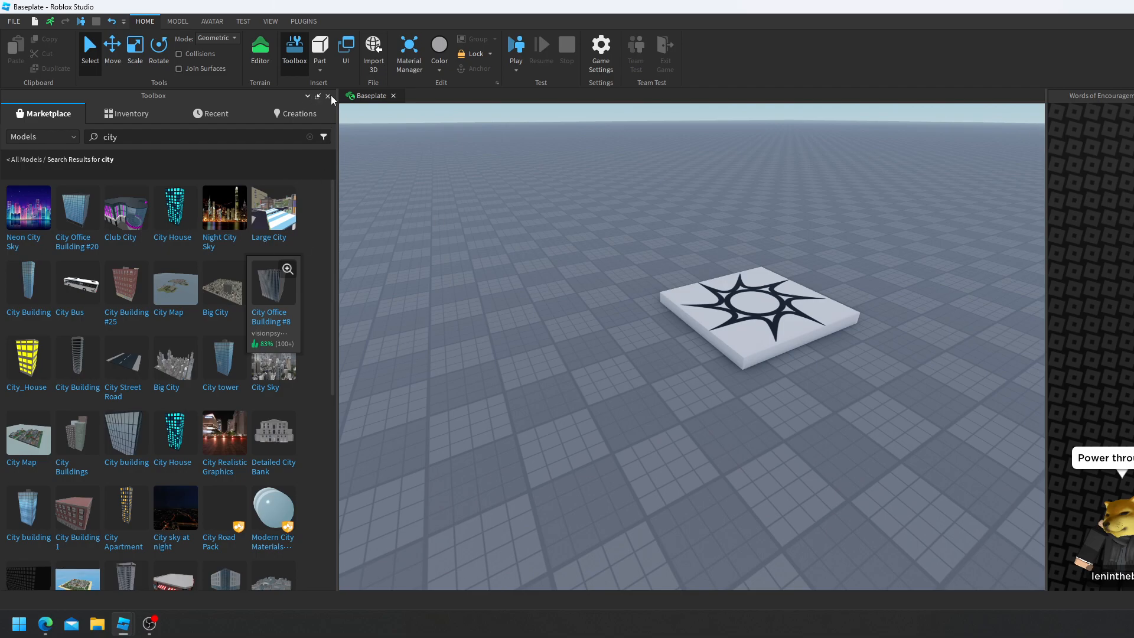
{"action": "left_click", "coordinate": [328, 96]}
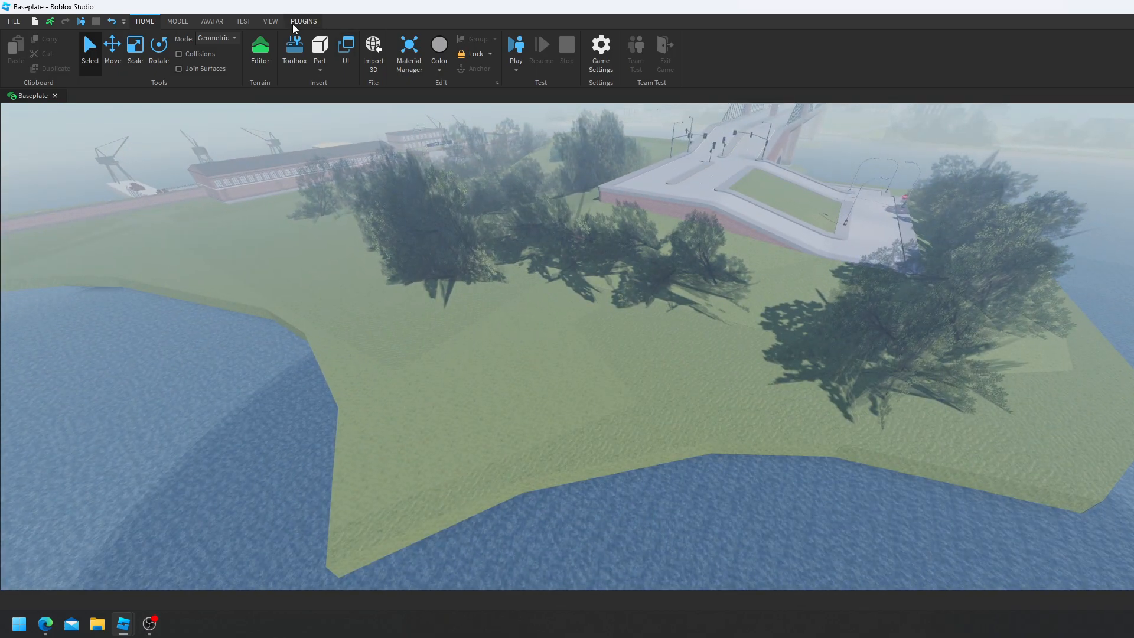
Step: Launch the installed Part Picker from Plugins and cancel picking mode
{"action": "left_click", "coordinate": [304, 21]}
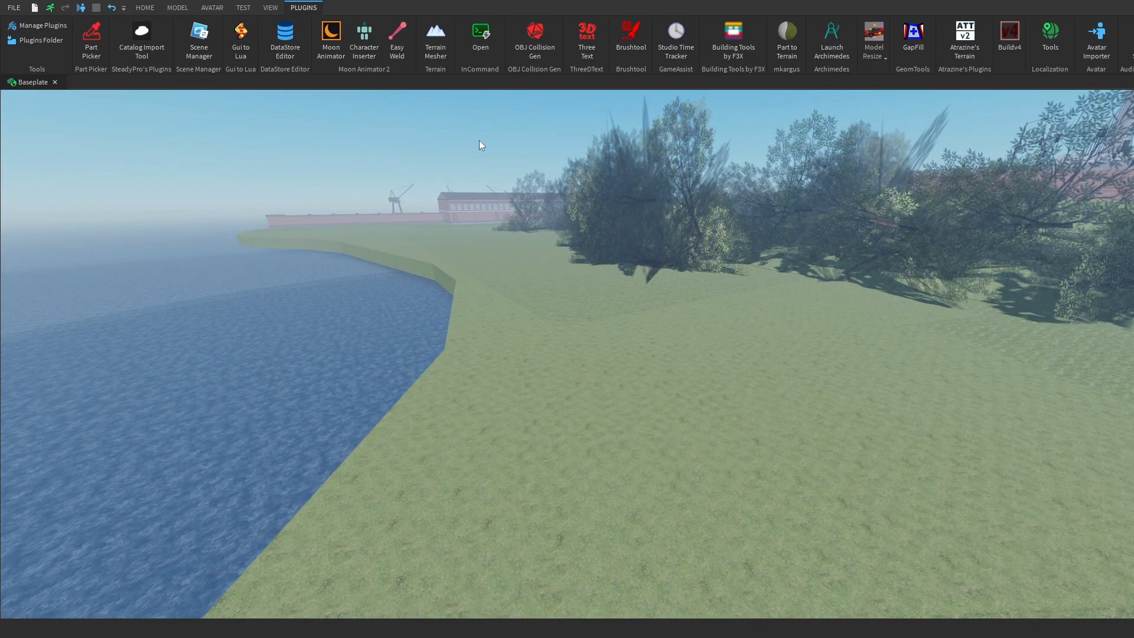
{"action": "left_click", "coordinate": [91, 40]}
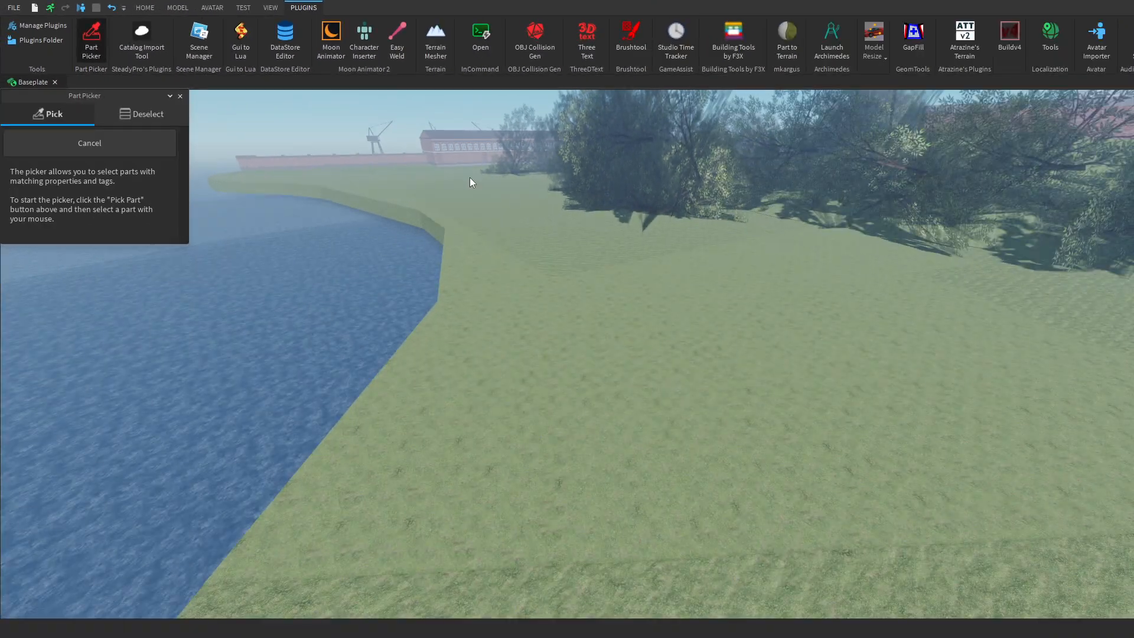
{"action": "left_click", "coordinate": [781, 339]}
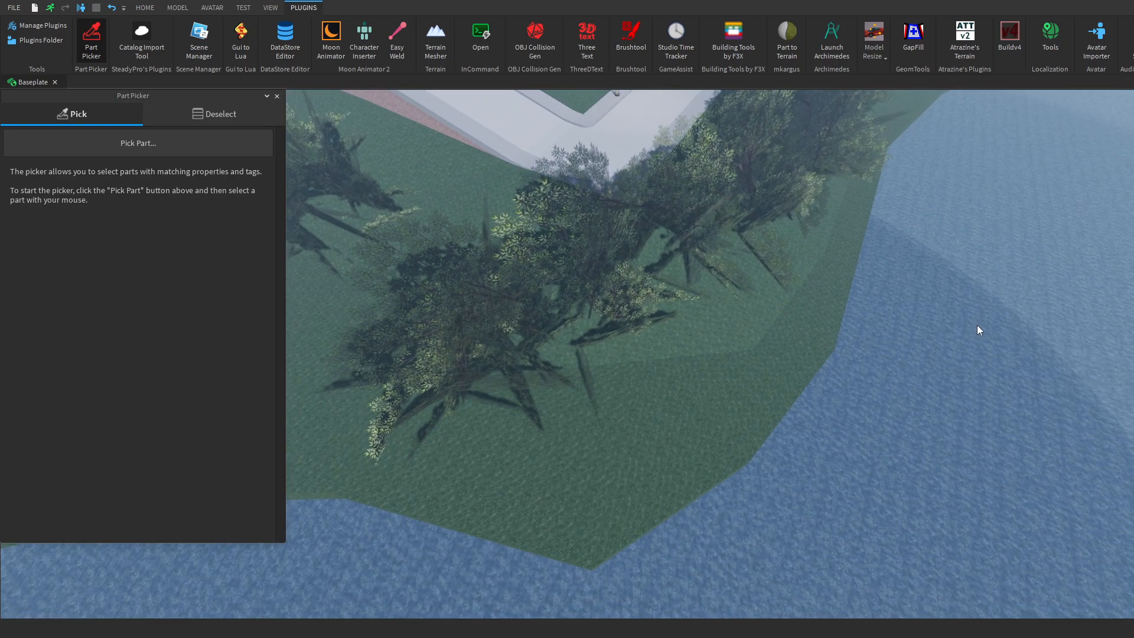
Step: Select all terrain wedges matching a picked one, then set a Random deselect percentage
{"action": "left_click", "coordinate": [137, 143]}
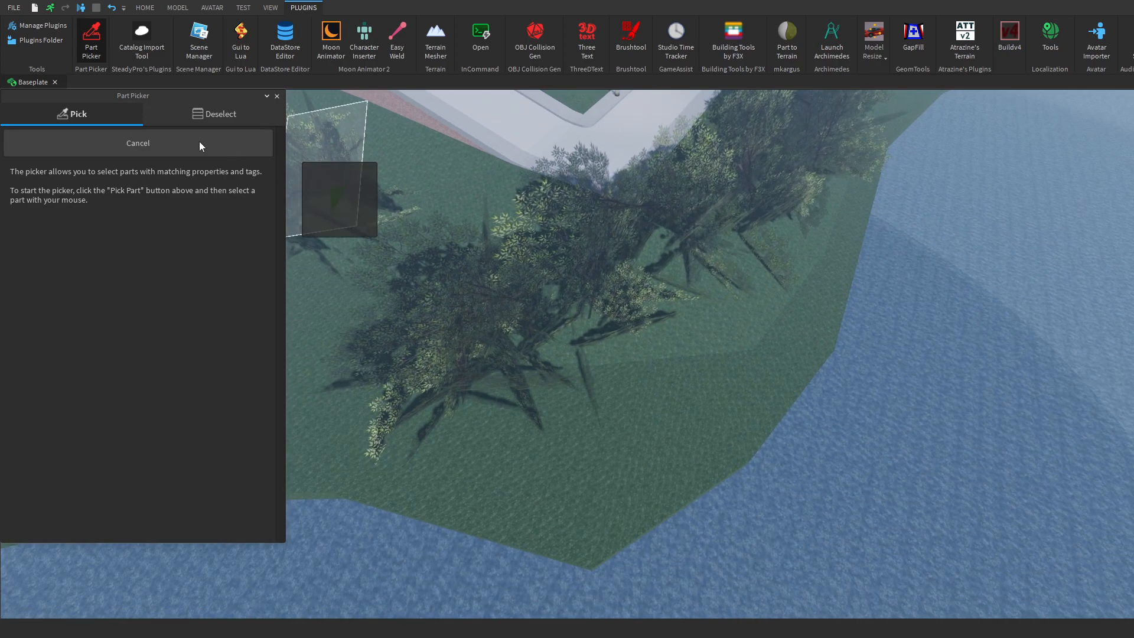
{"action": "left_click", "coordinate": [340, 200]}
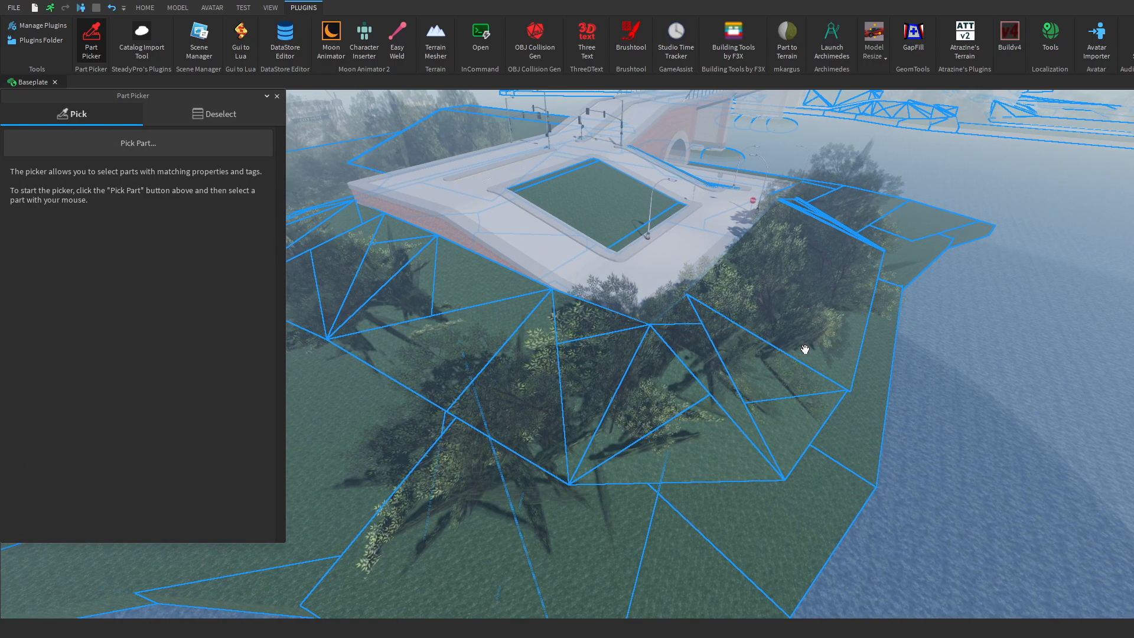
{"action": "left_click", "coordinate": [214, 113]}
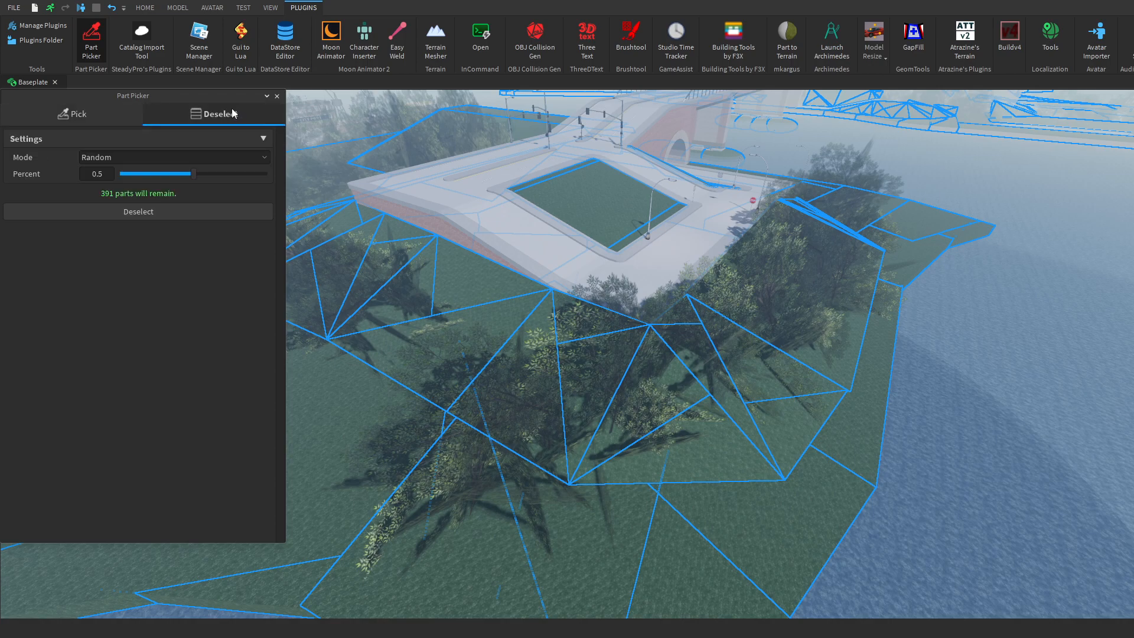
{"action": "left_click_drag", "start_coordinate": [156, 174], "coordinate": [217, 173]}
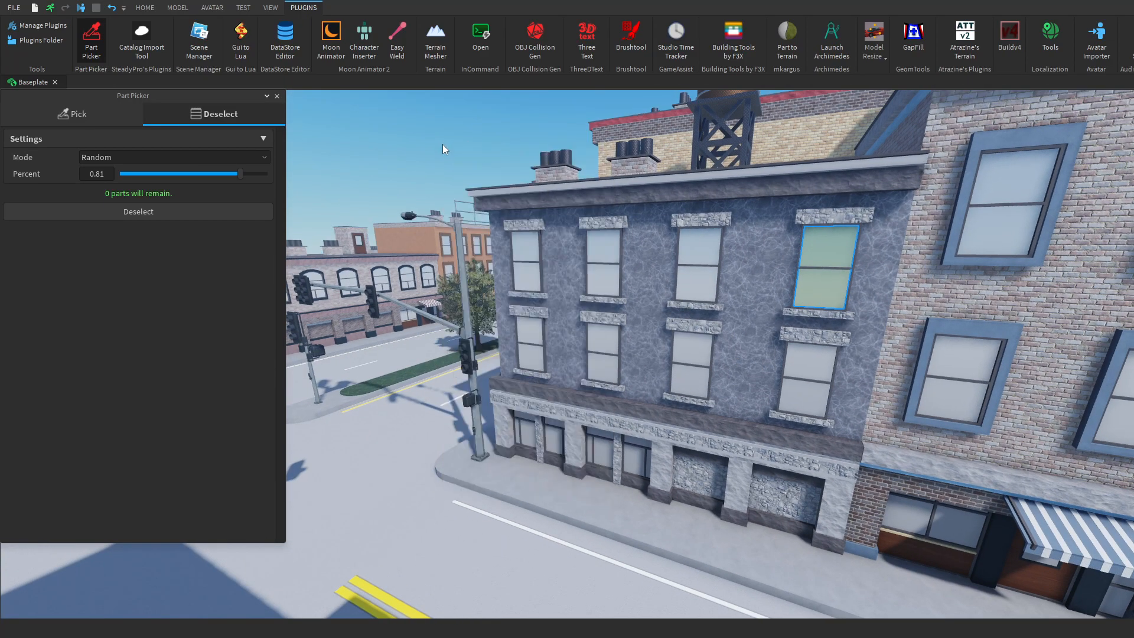
Step: Filter the map by a building window part's Color, matching 600+ parts
{"action": "left_click", "coordinate": [72, 113]}
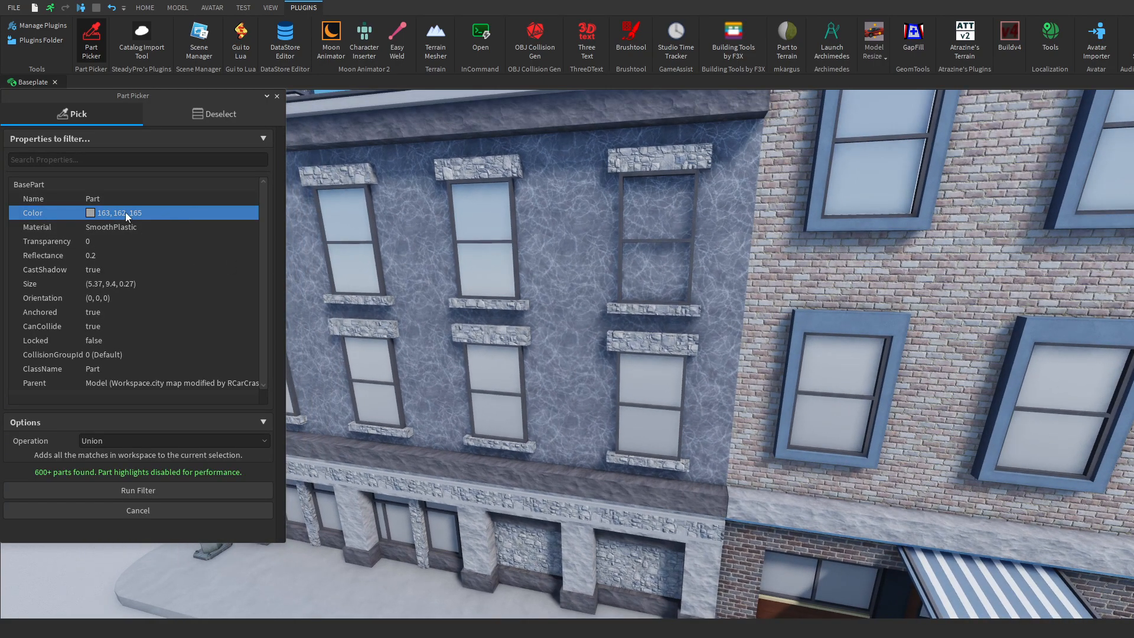
{"action": "left_click", "coordinate": [133, 212]}
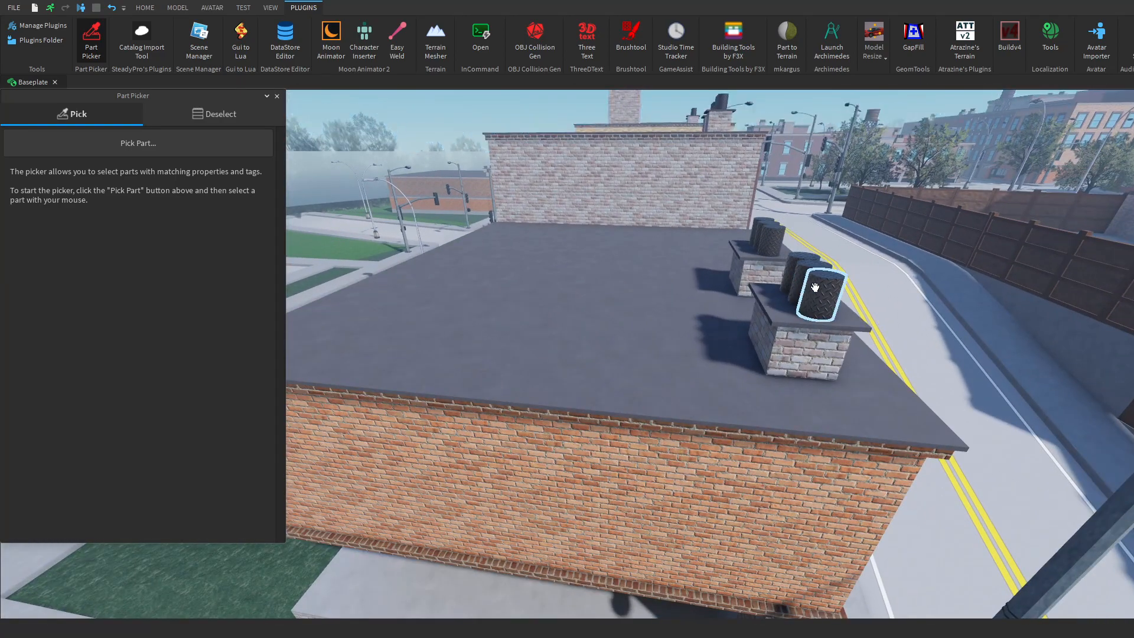
Step: Filter by the rooftop vent's dark grey Color, selecting vents and water-tower parts
{"action": "left_click", "coordinate": [137, 143]}
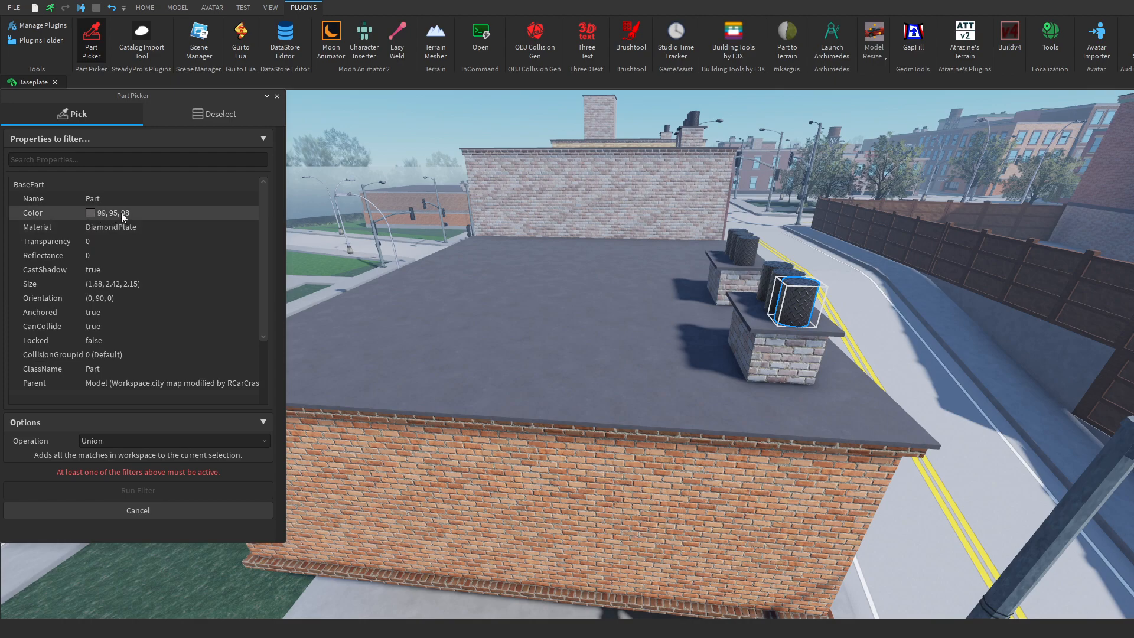
{"action": "left_click", "coordinate": [92, 211]}
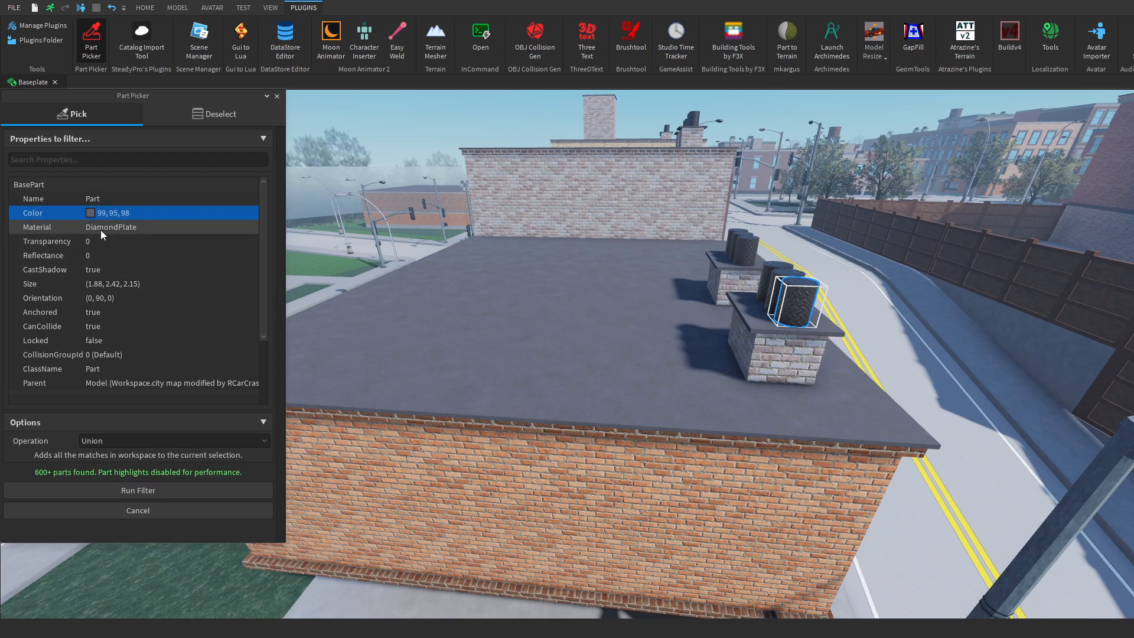
{"action": "mouse_move", "coordinate": [112, 230]}
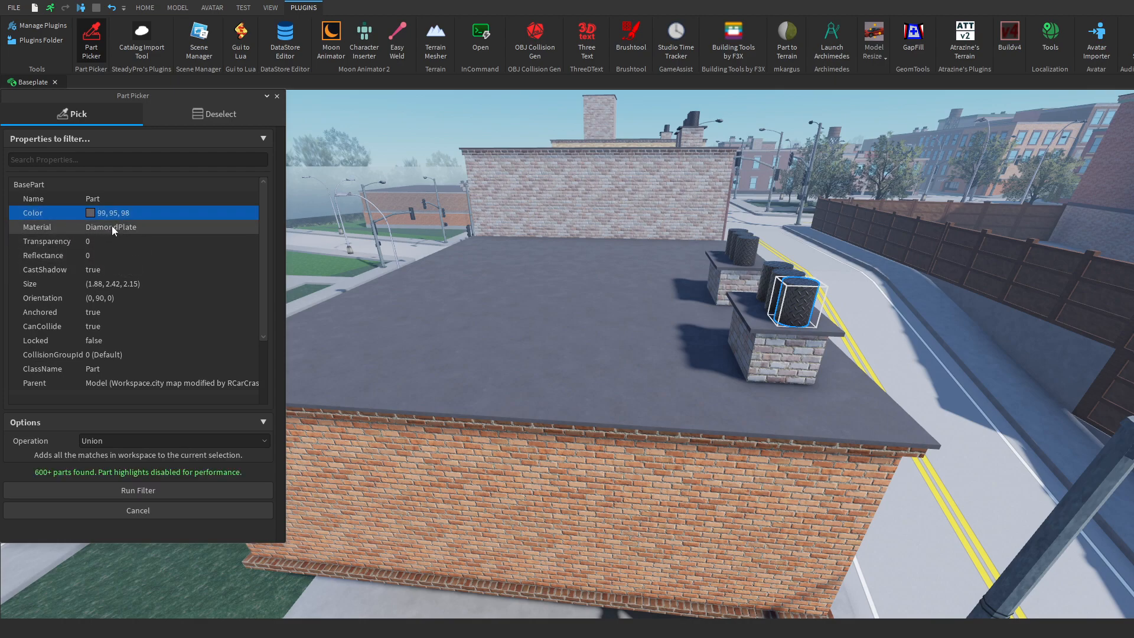
{"action": "mouse_move", "coordinate": [136, 234]}
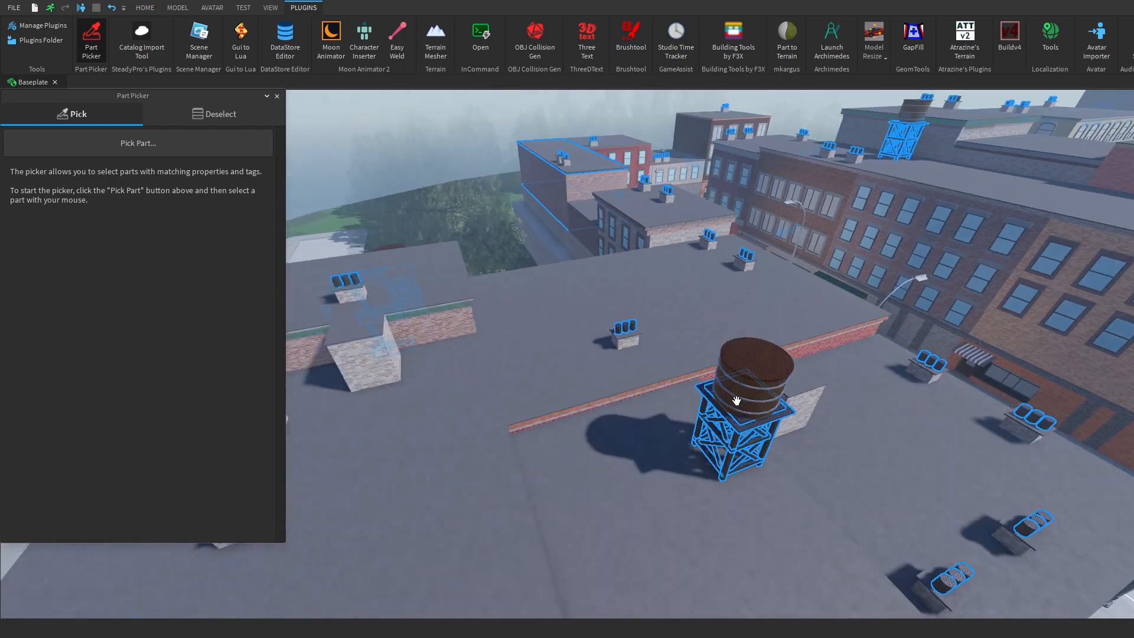
{"action": "scroll", "scroll_direction": "down", "scroll_amount": 3}
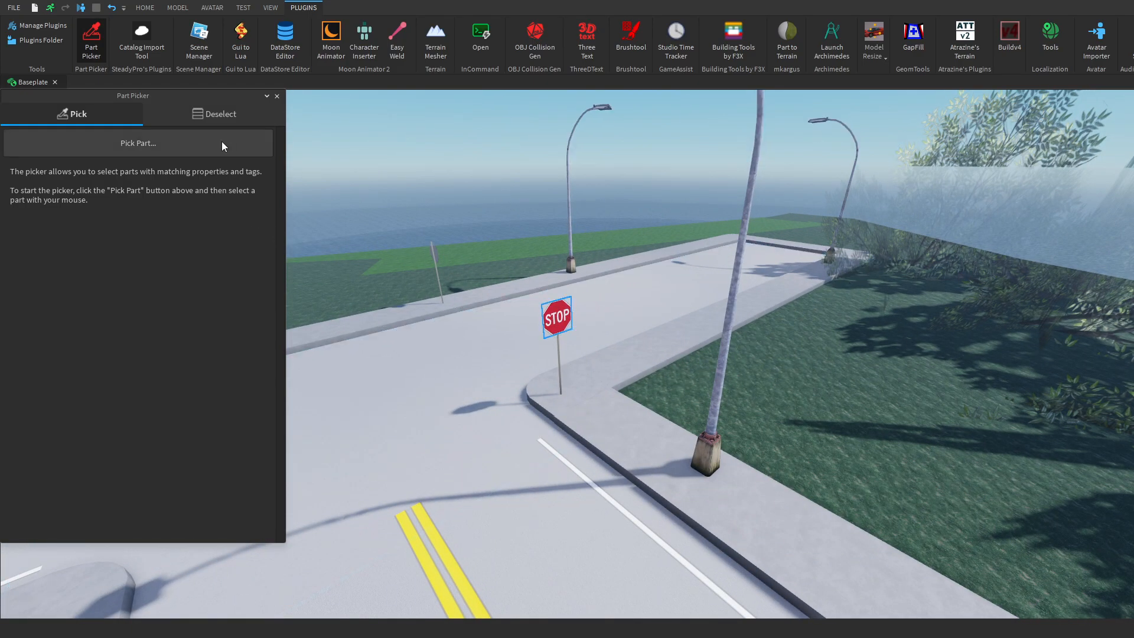
{"action": "left_click", "coordinate": [137, 143]}
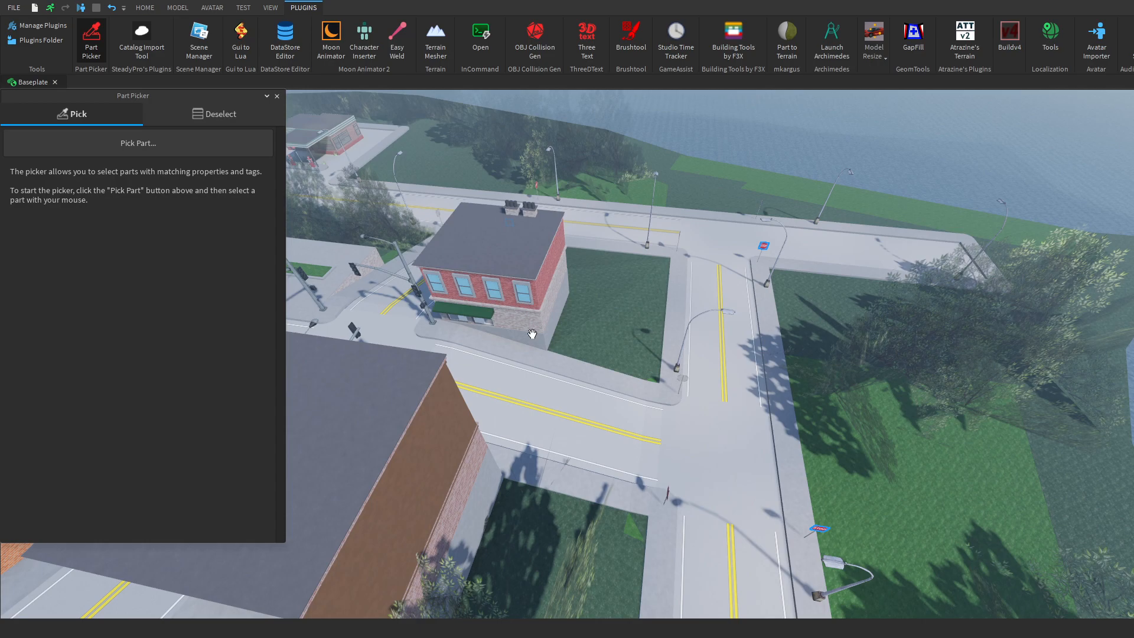
Step: Filter the brick roof by Material, Size and Orientation, finding 1 part
{"action": "left_click", "coordinate": [137, 143]}
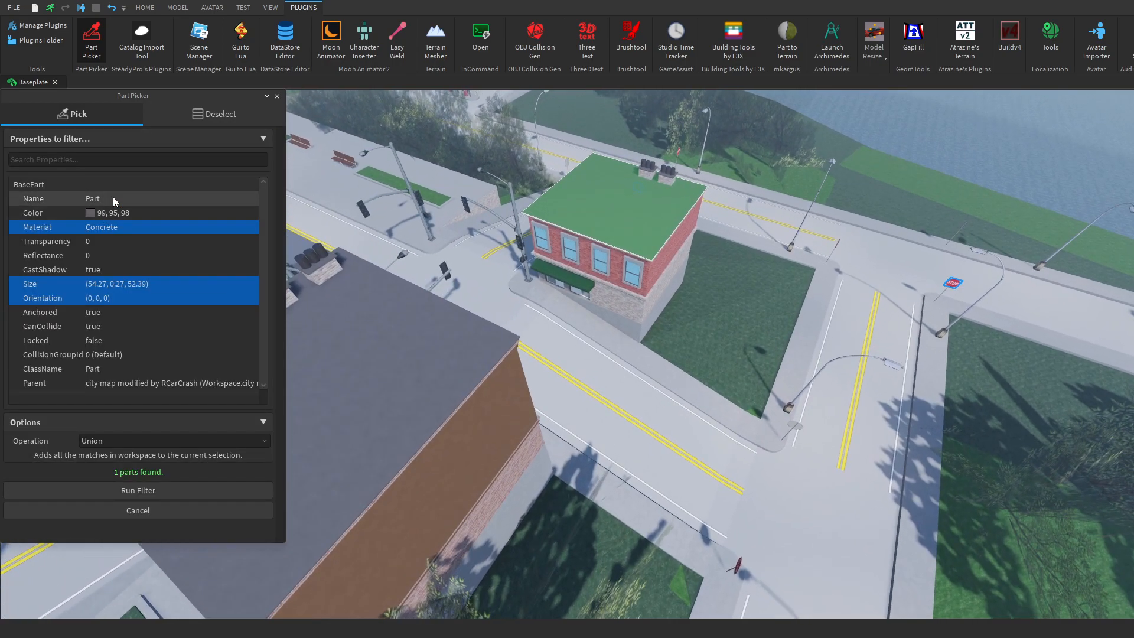
{"action": "left_click", "coordinate": [144, 7]}
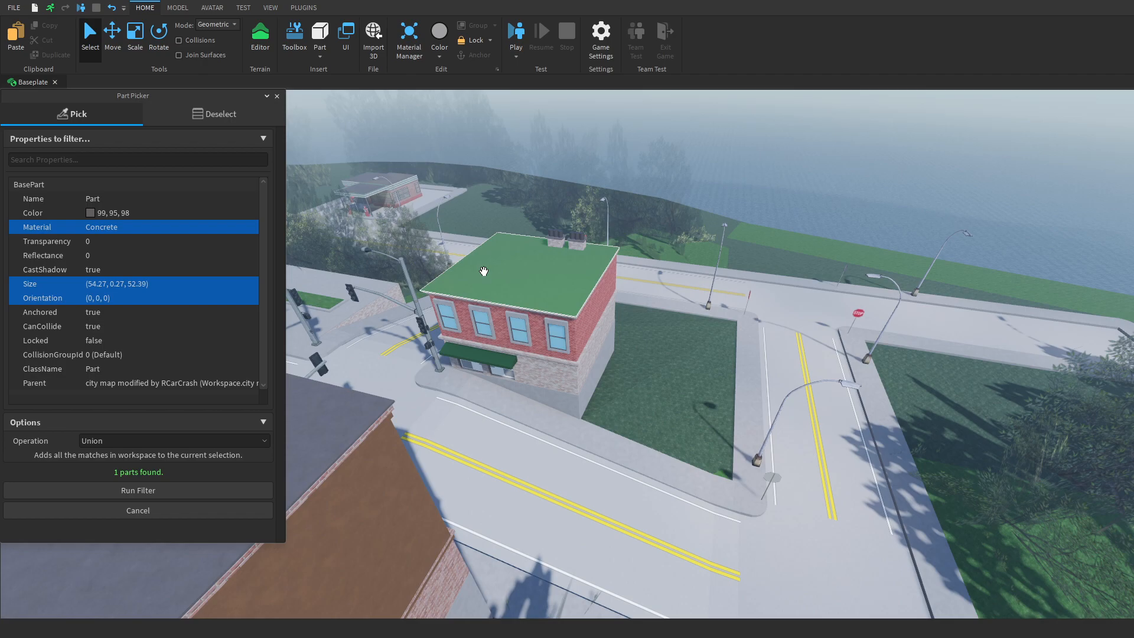
{"action": "mouse_move", "coordinate": [346, 290]}
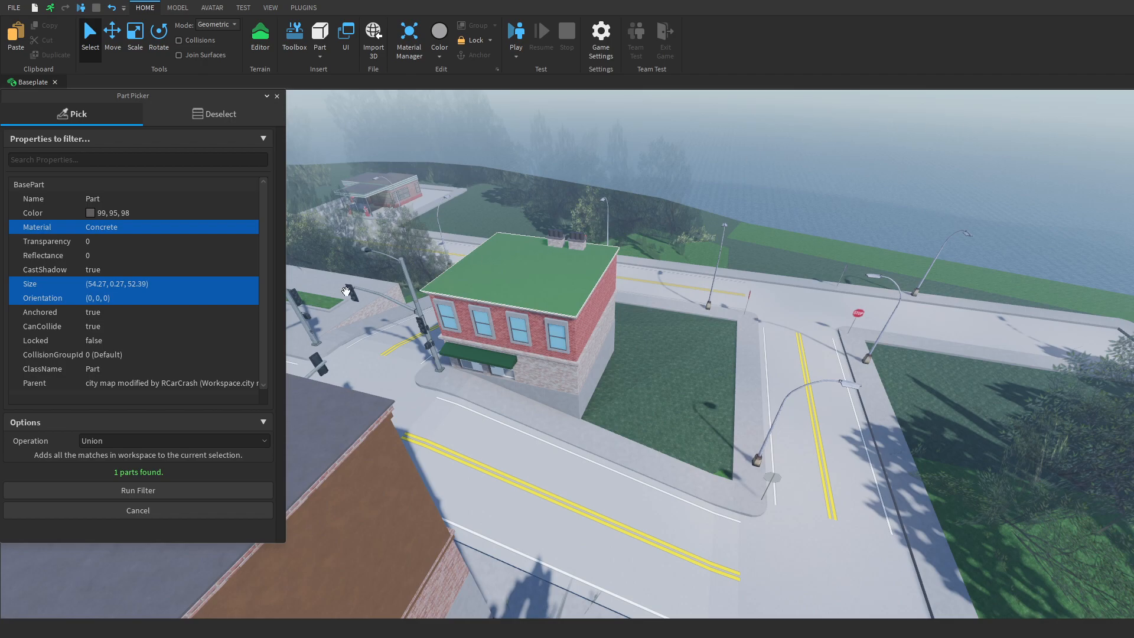
{"action": "mouse_move", "coordinate": [127, 327]}
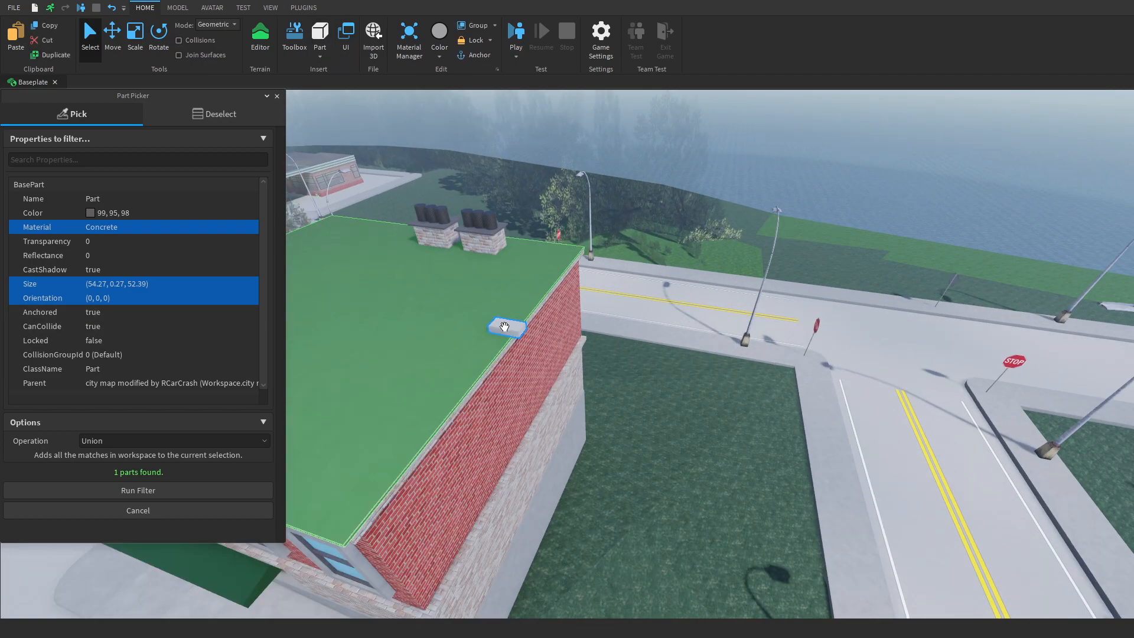
{"action": "left_click", "coordinate": [137, 510]}
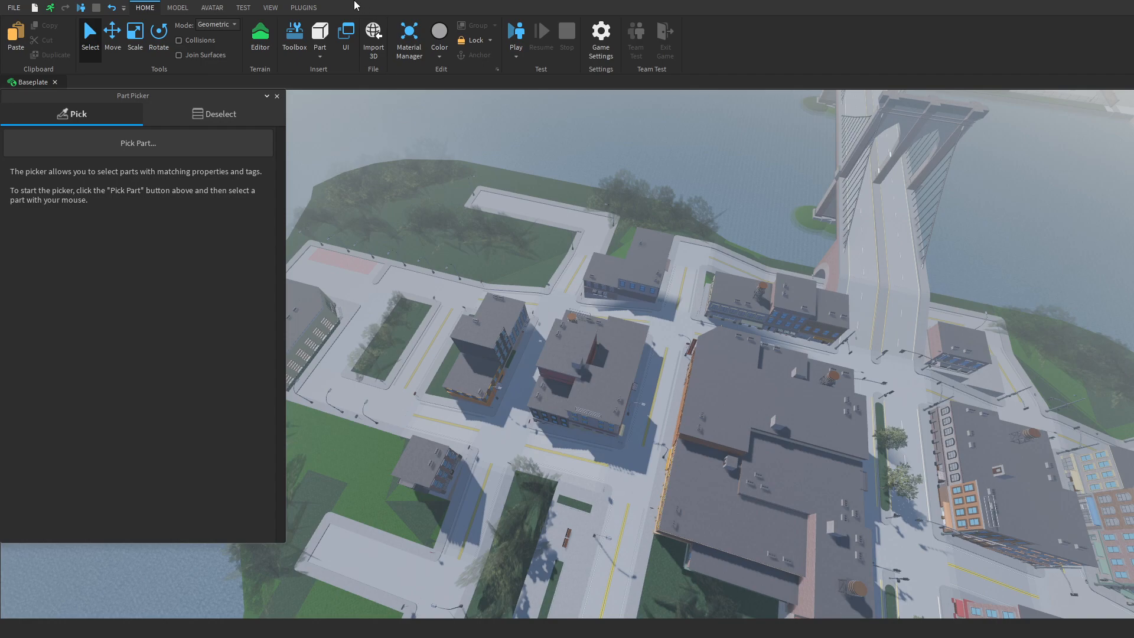
Step: Show Manage Plugins with PartPicker in the installed list
{"action": "left_click", "coordinate": [304, 7]}
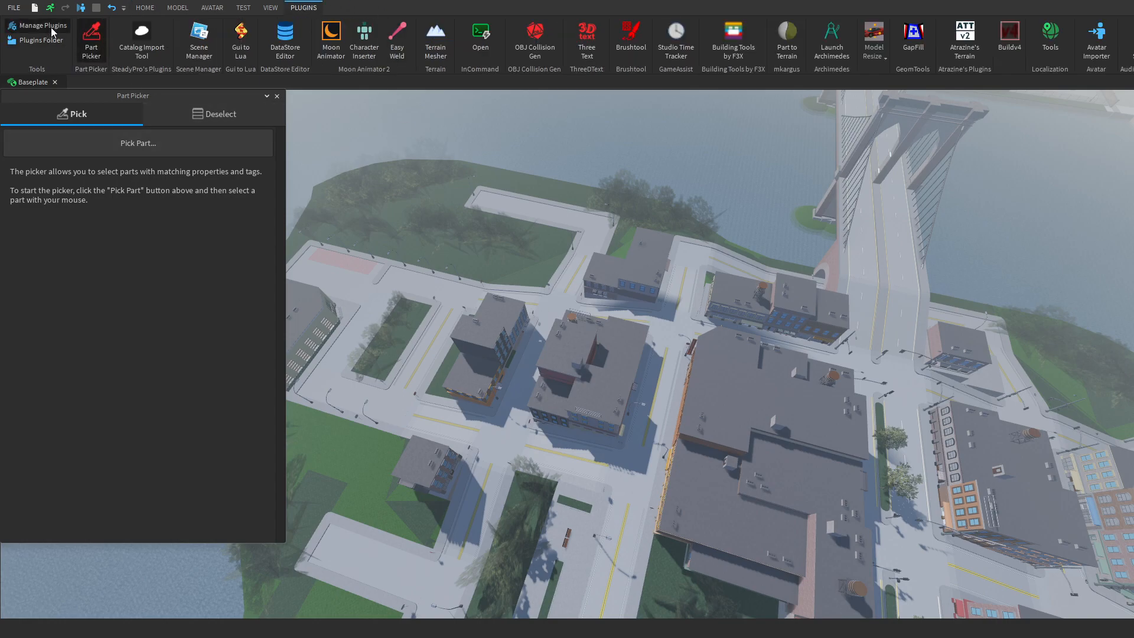
{"action": "left_click", "coordinate": [41, 25]}
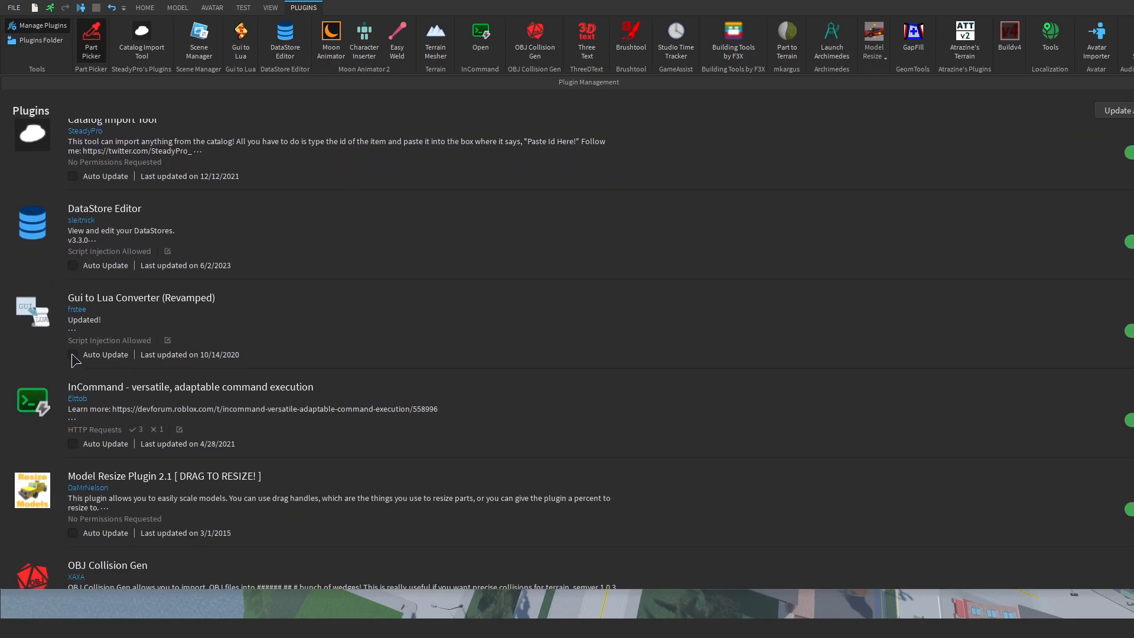
{"action": "scroll", "scroll_direction": "down", "scroll_amount": 3}
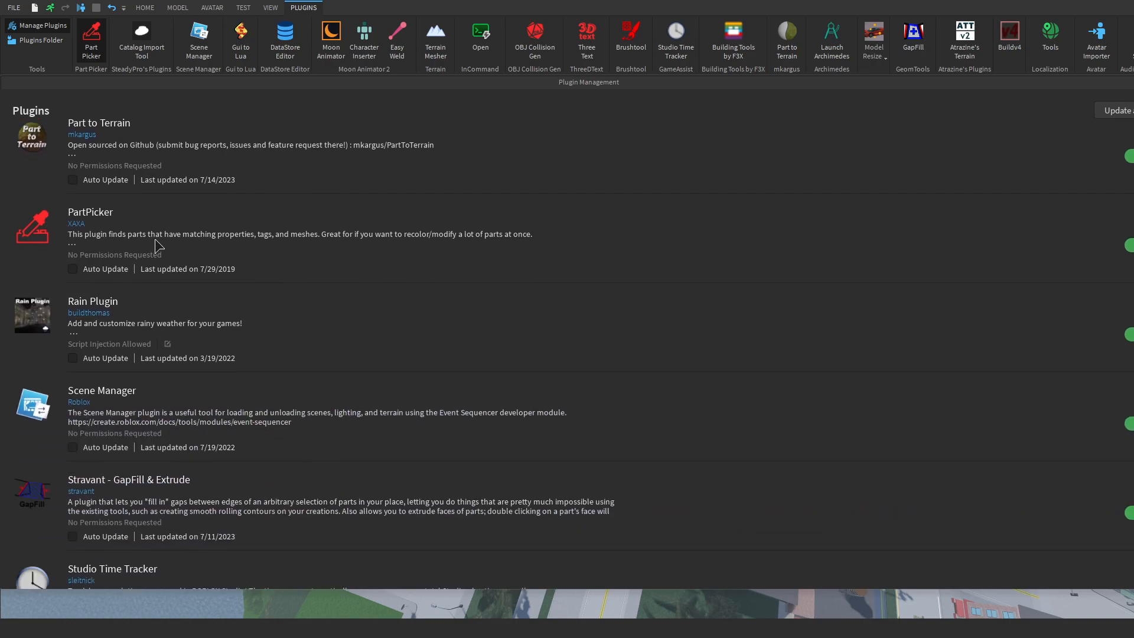